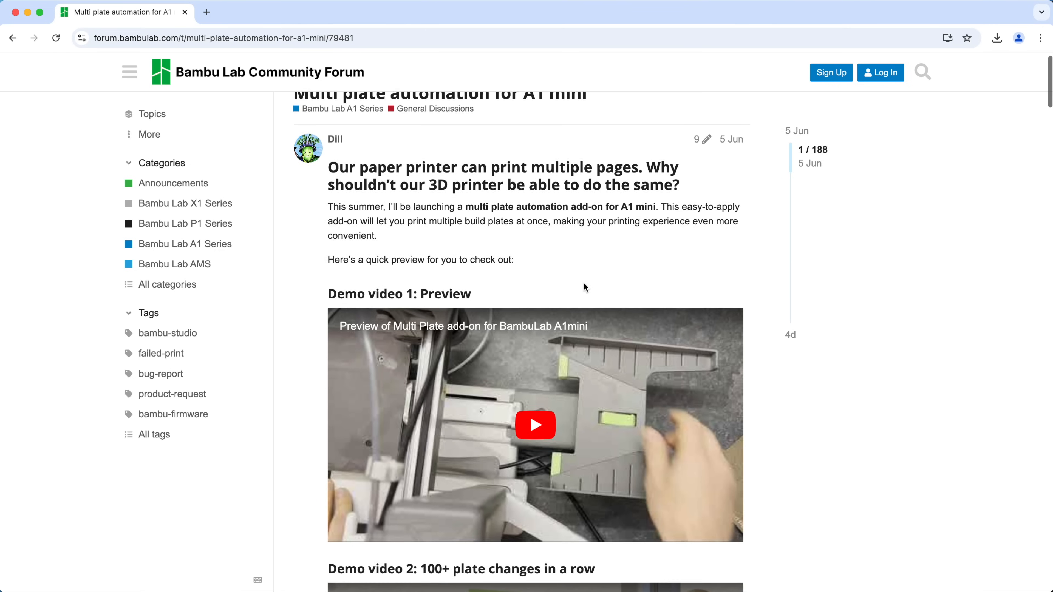
# Step: Download the SWAP A1M BetaKit 3MF and open it pre-sliced in Bambu Studio's Preview
pyautogui.scroll(-3)
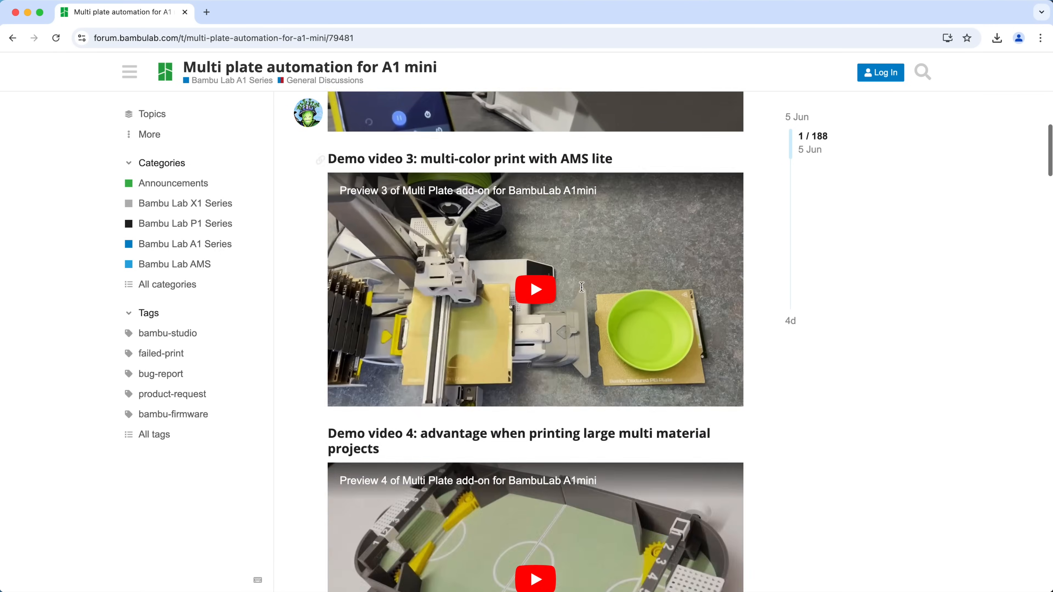
pyautogui.scroll(-3)
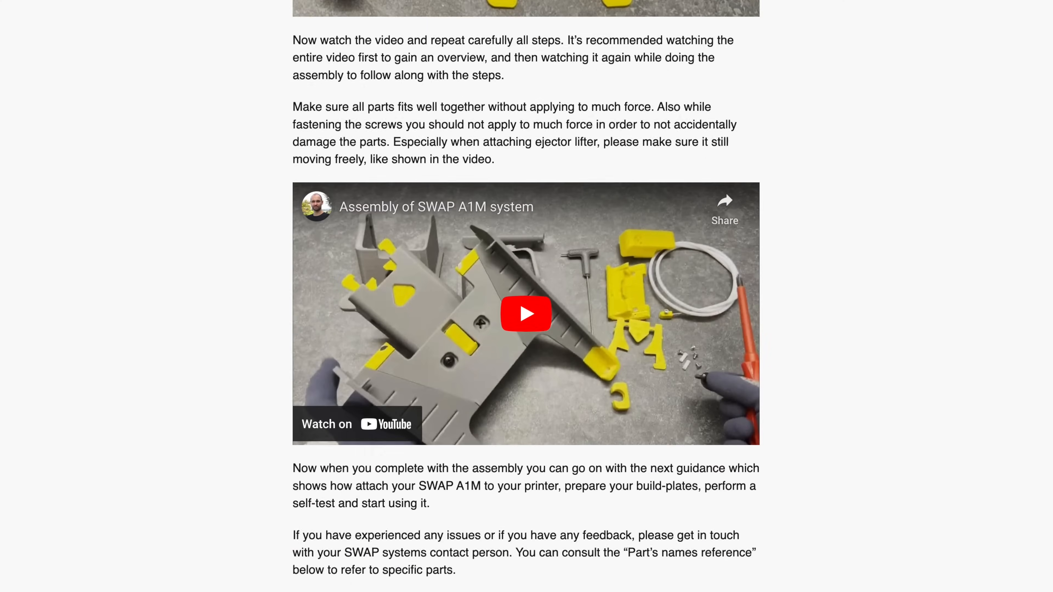
pyautogui.scroll(3)
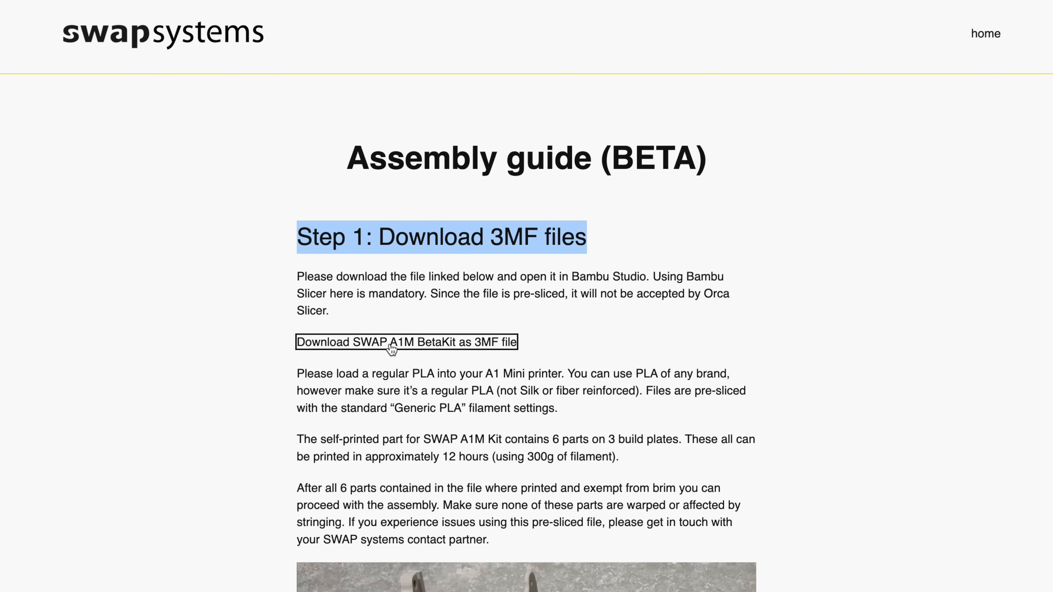
pyautogui.click(406, 342)
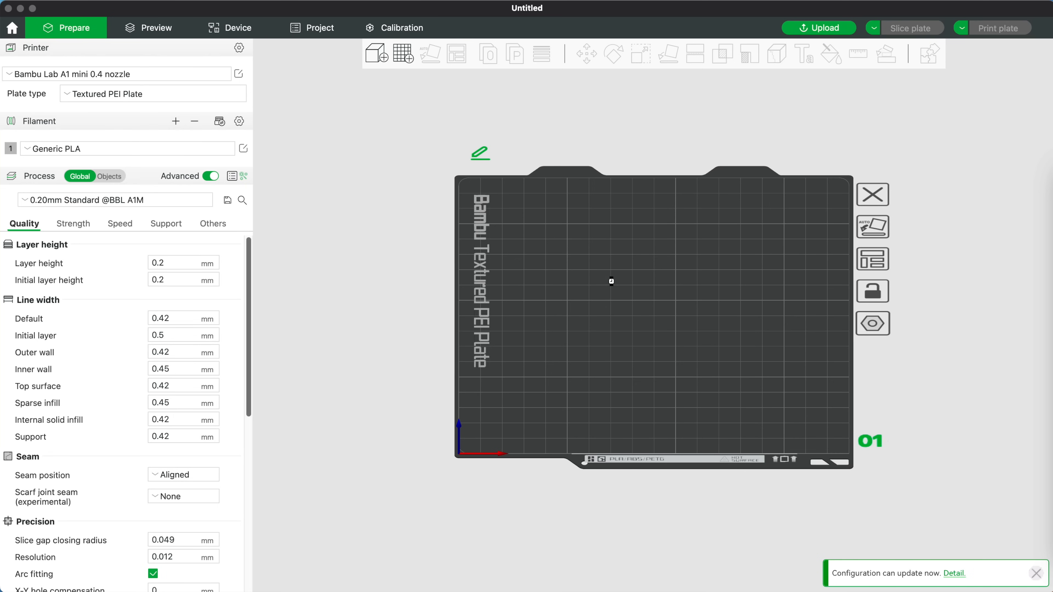
pyautogui.click(147, 27)
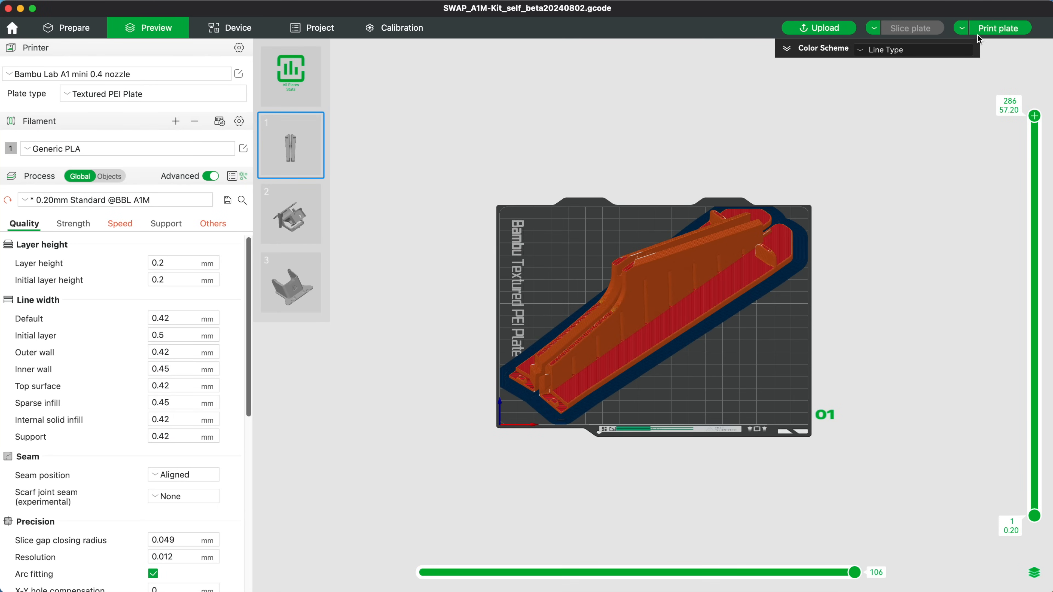
pyautogui.click(290, 214)
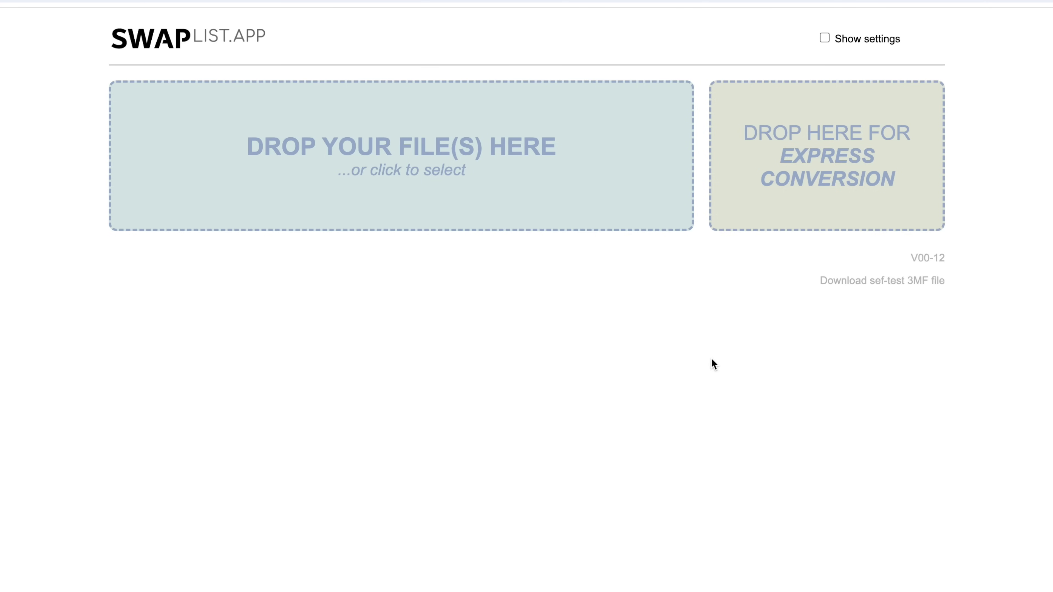
pyautogui.moveTo(721, 363)
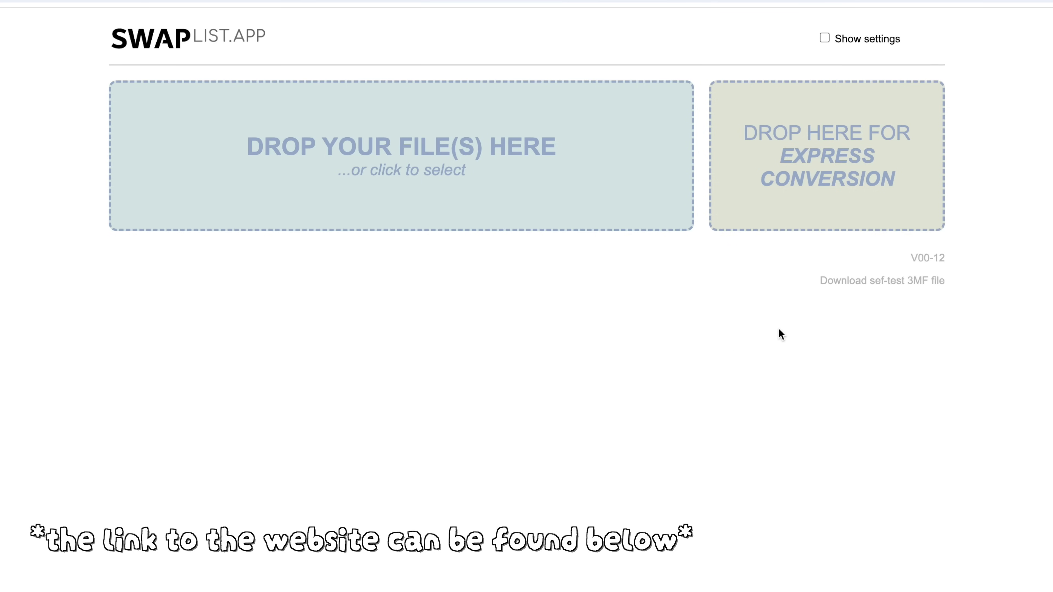
# Step: Reveal the self-test downloads and fetch the Bambu Studio self-test 3MF
pyautogui.click(882, 280)
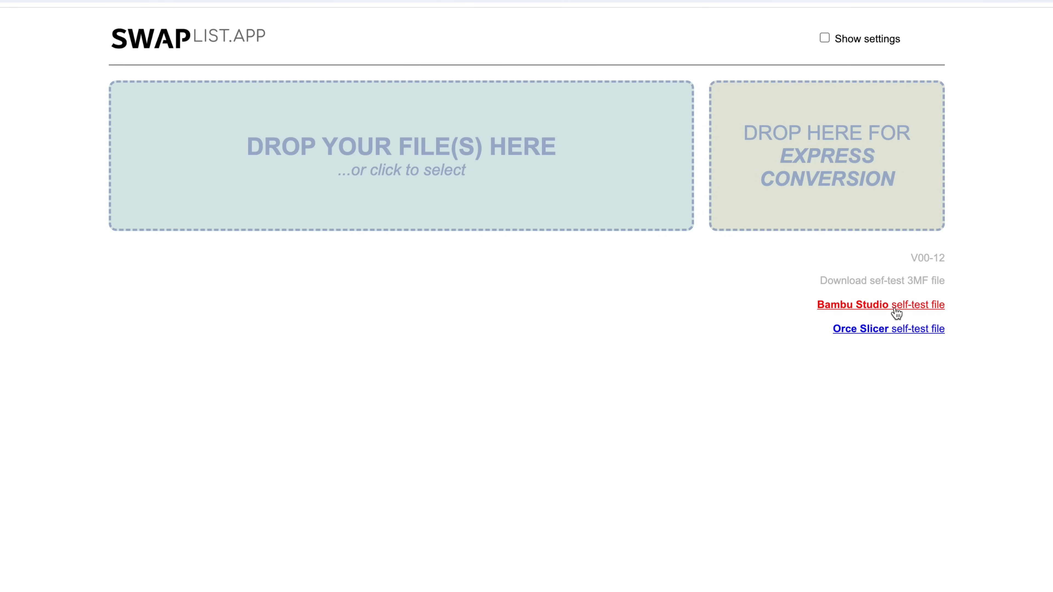
pyautogui.moveTo(885, 335)
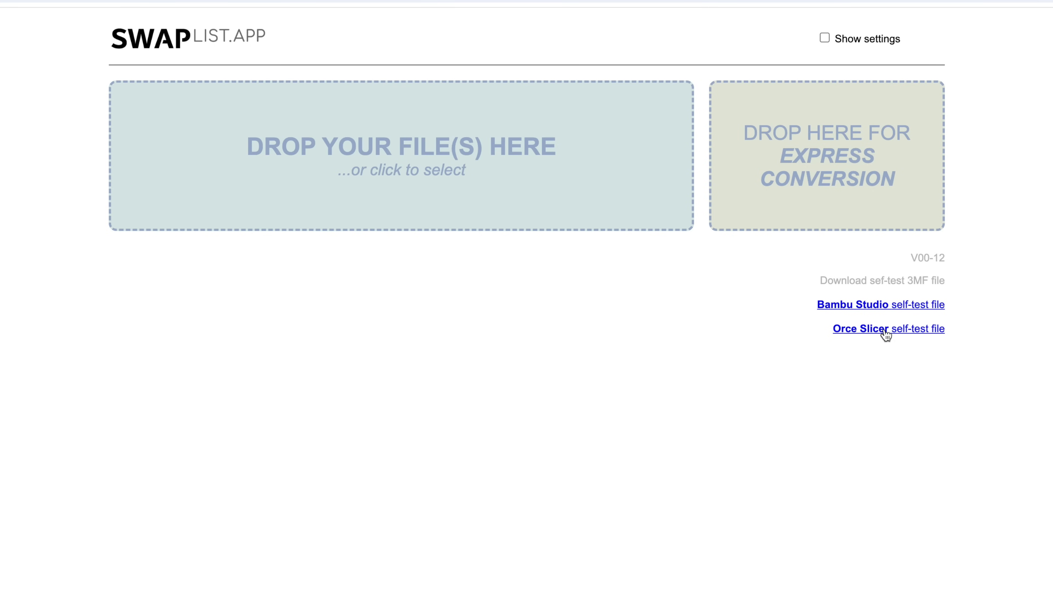
pyautogui.click(855, 305)
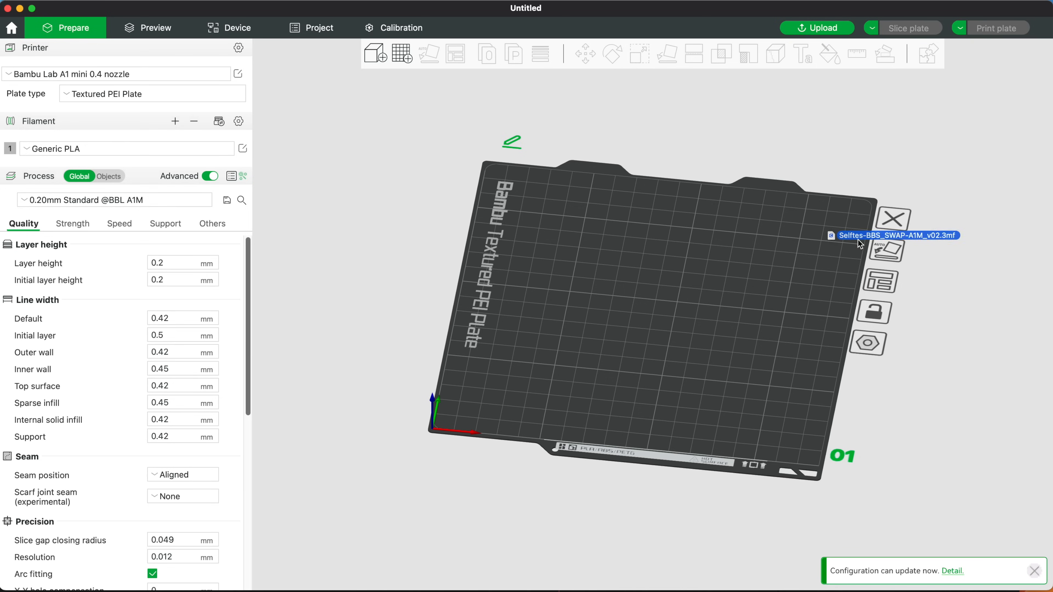
# Step: Drop Selftes-BBS_SWAP-A1M_v02.3mf from Finder onto the empty build plate
pyautogui.click(908, 27)
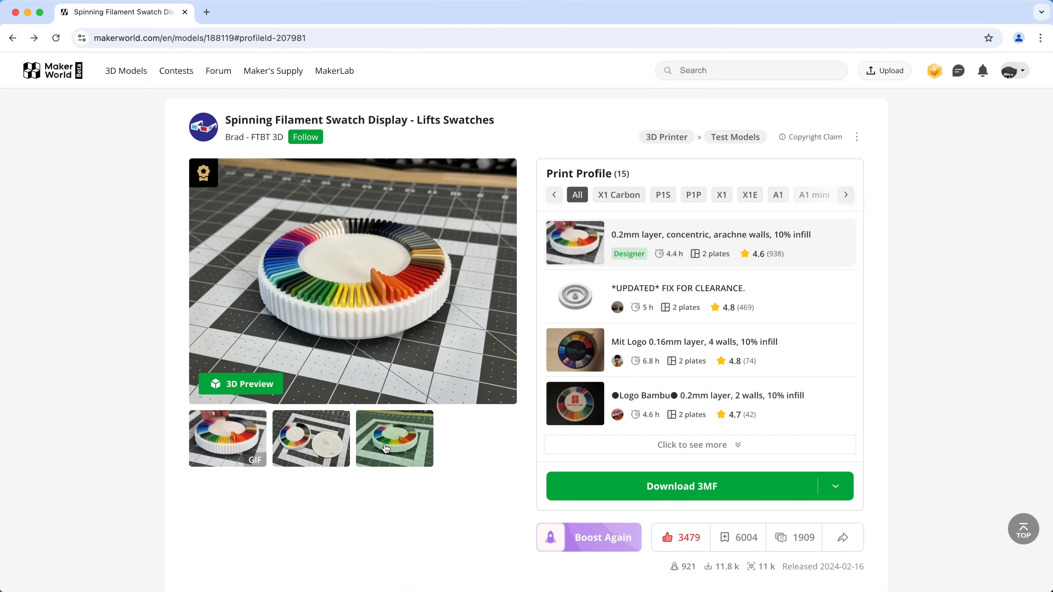
pyautogui.moveTo(585, 242)
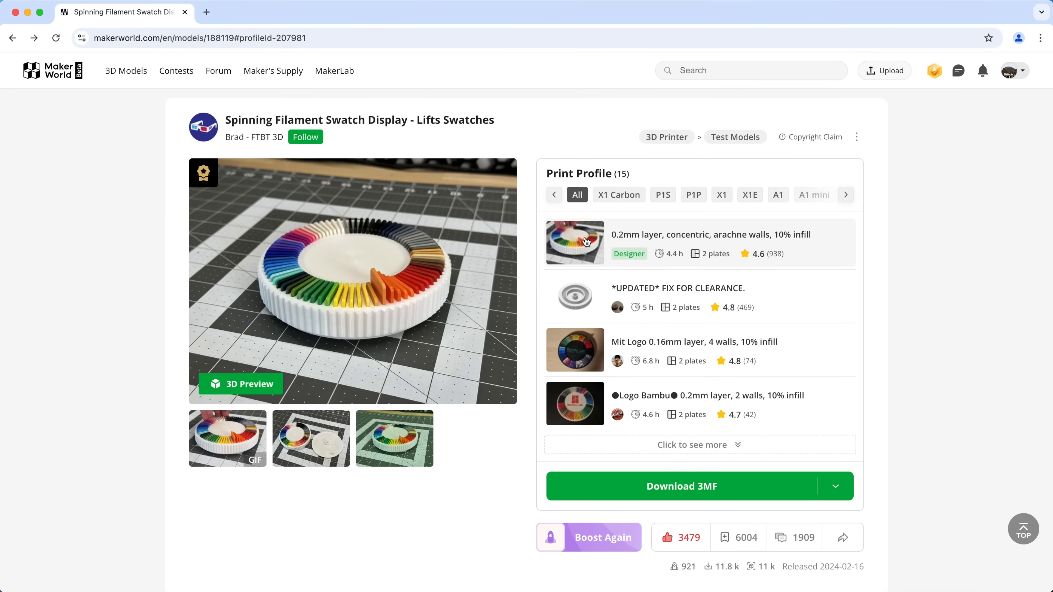
# Step: Select the 0.2mm layer, concentric, arachne walls, 10% infill profile
pyautogui.click(714, 253)
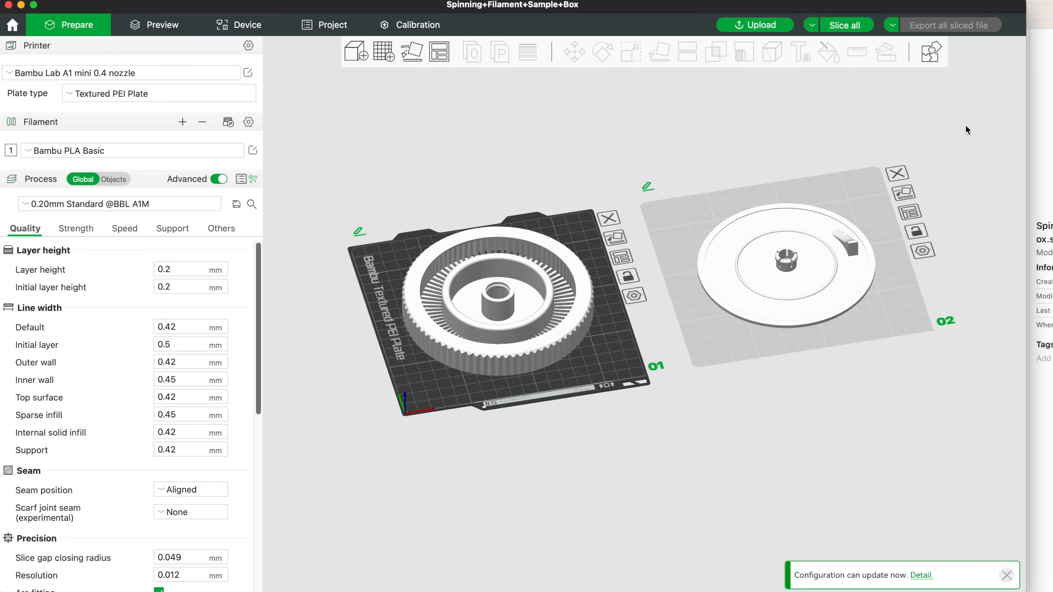
# Step: Slice all plates of the swatch box and export all sliced plates to a file
pyautogui.click(844, 25)
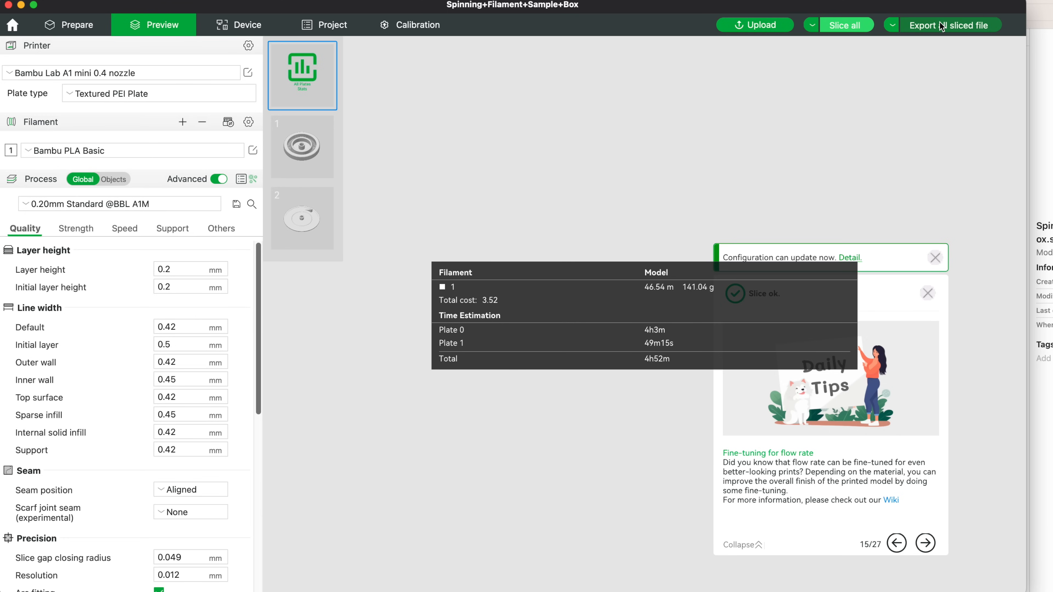
pyautogui.click(949, 24)
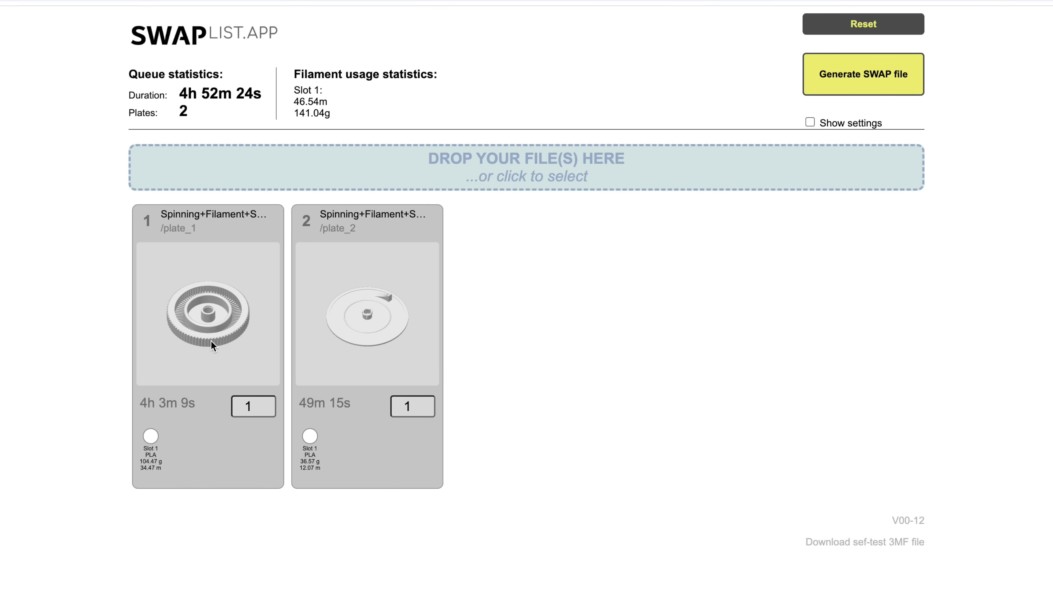
pyautogui.moveTo(189, 423)
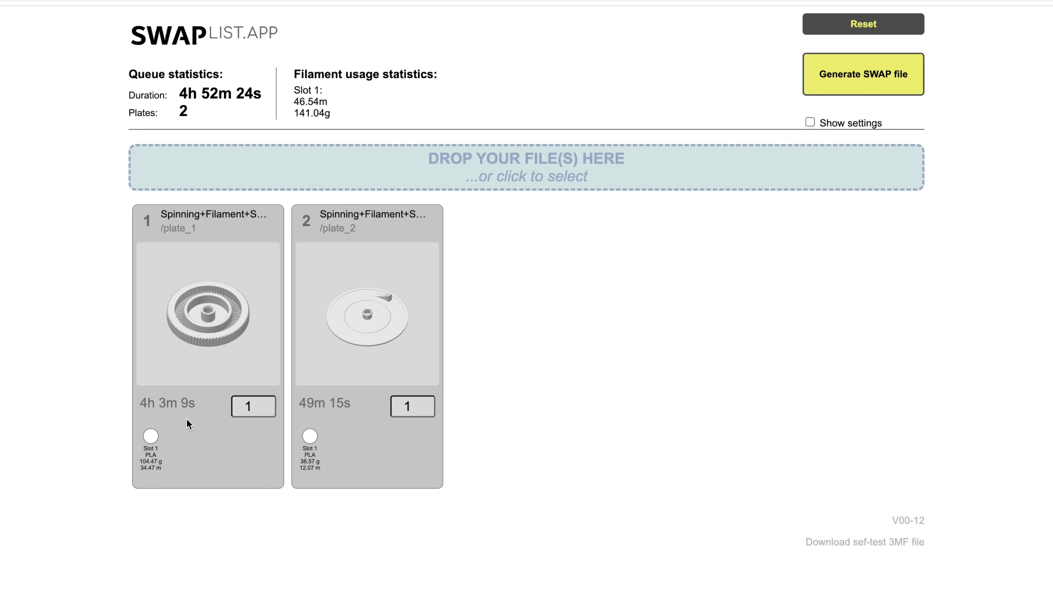
pyautogui.moveTo(247, 352)
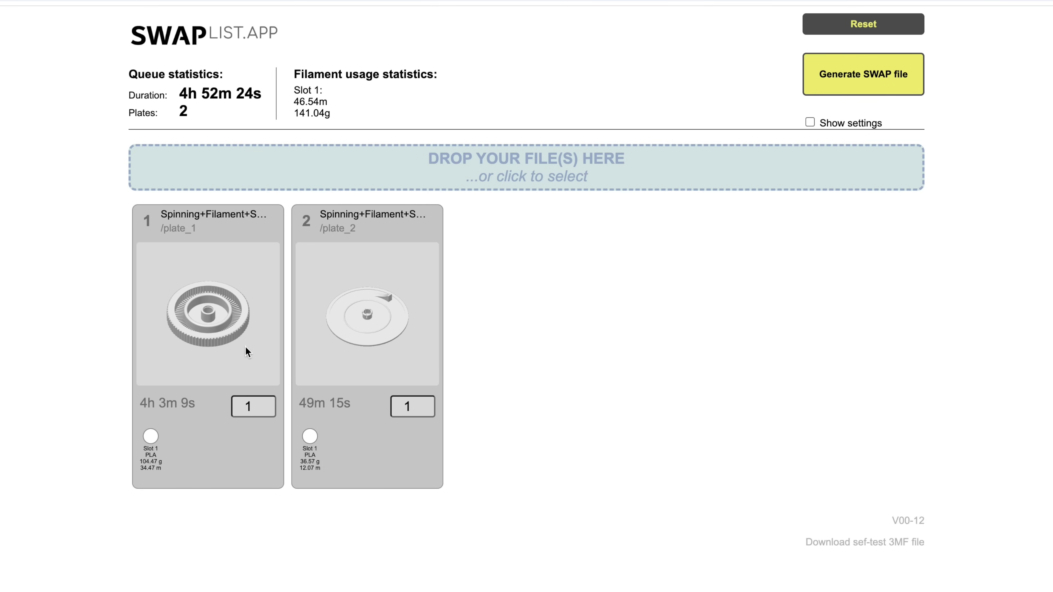
pyautogui.moveTo(248, 324)
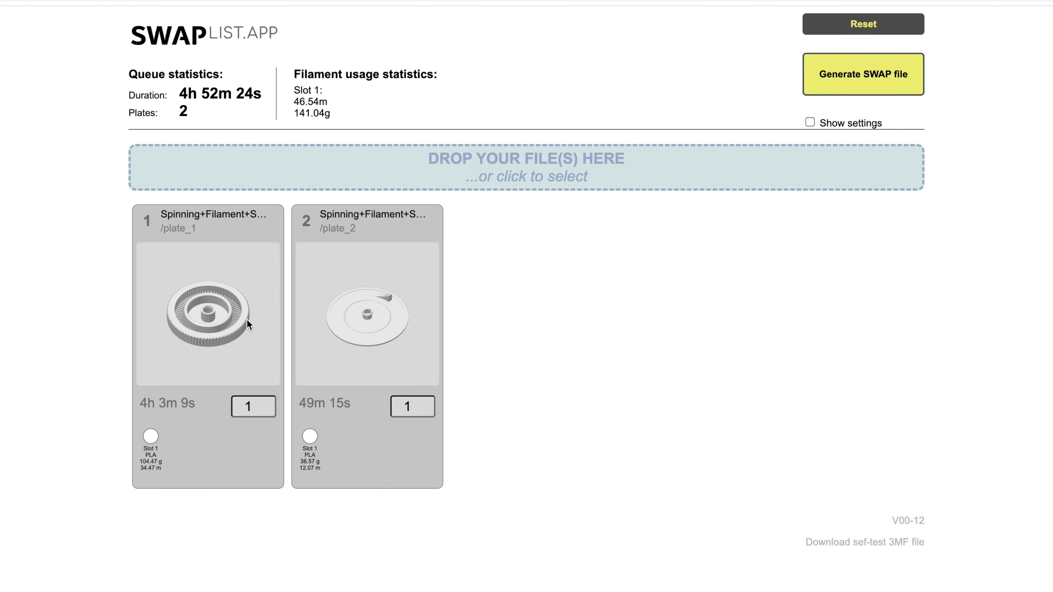
# Step: Set plate 1 to 2 repeats and plate 2 to 0 then back to 1
pyautogui.click(268, 403)
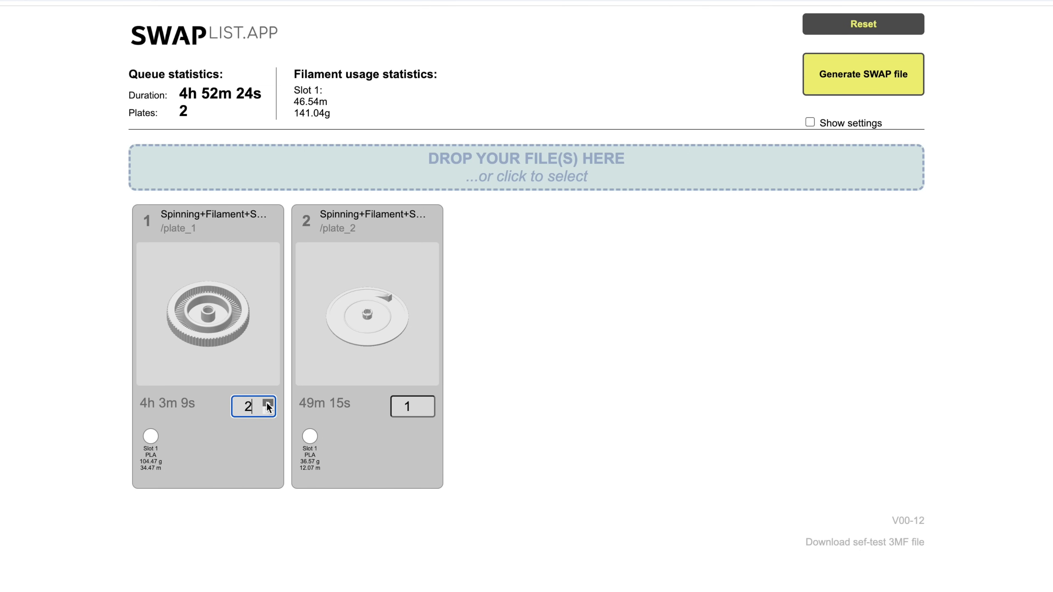
pyautogui.click(270, 402)
pyautogui.write('0')
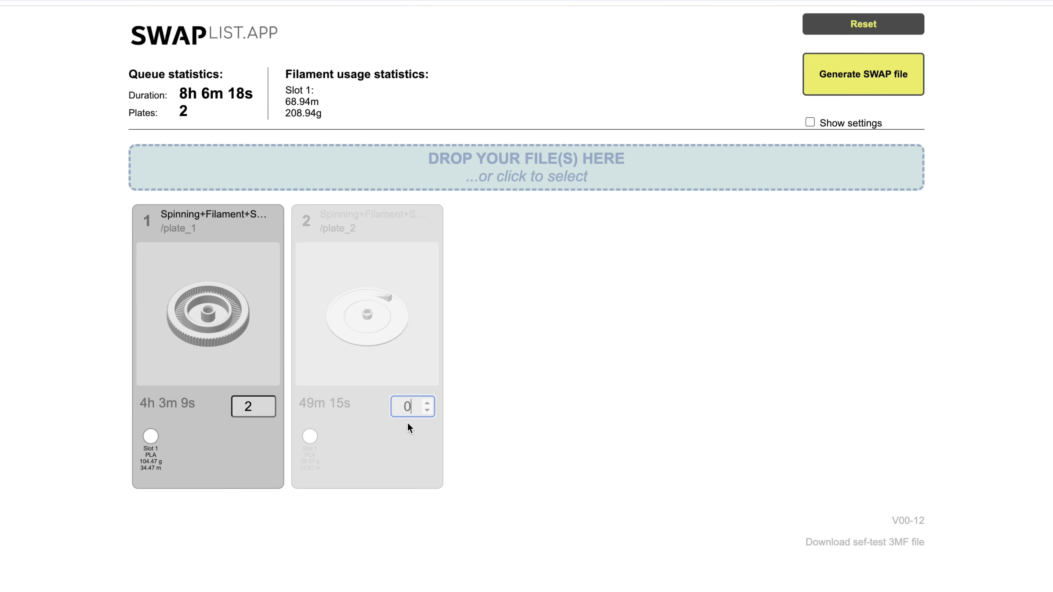
pyautogui.moveTo(427, 408)
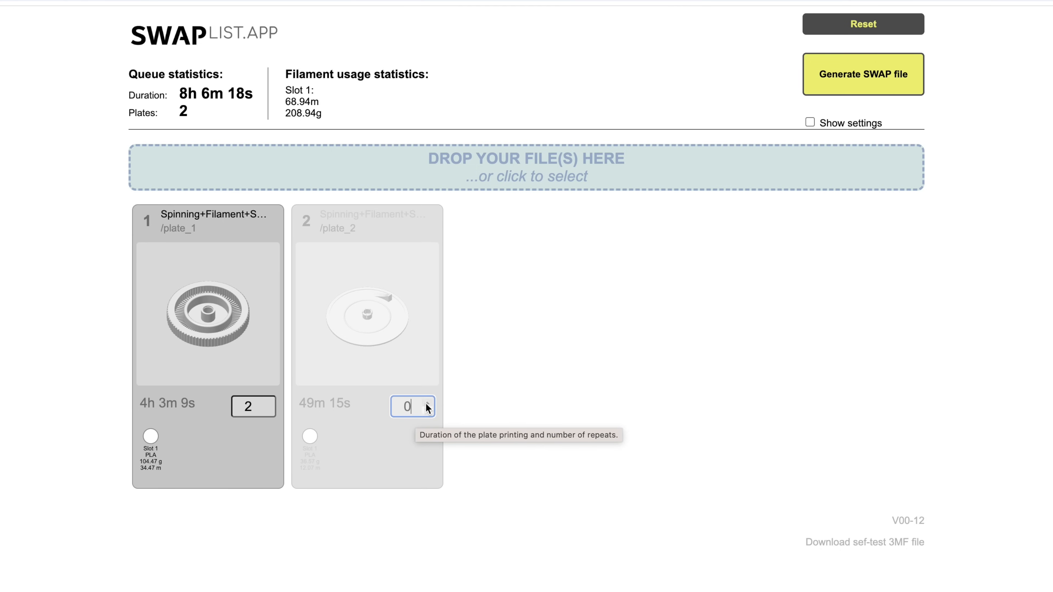
pyautogui.click(428, 402)
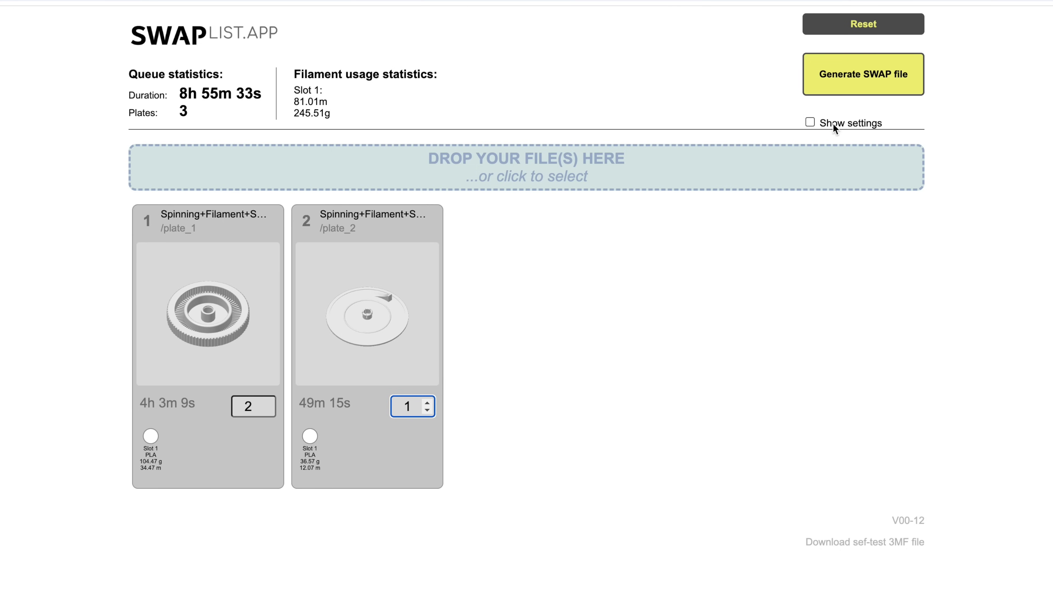
# Step: Show the file settings, adjust the loop repeats, and generate the swatch box SWAP file
pyautogui.click(810, 122)
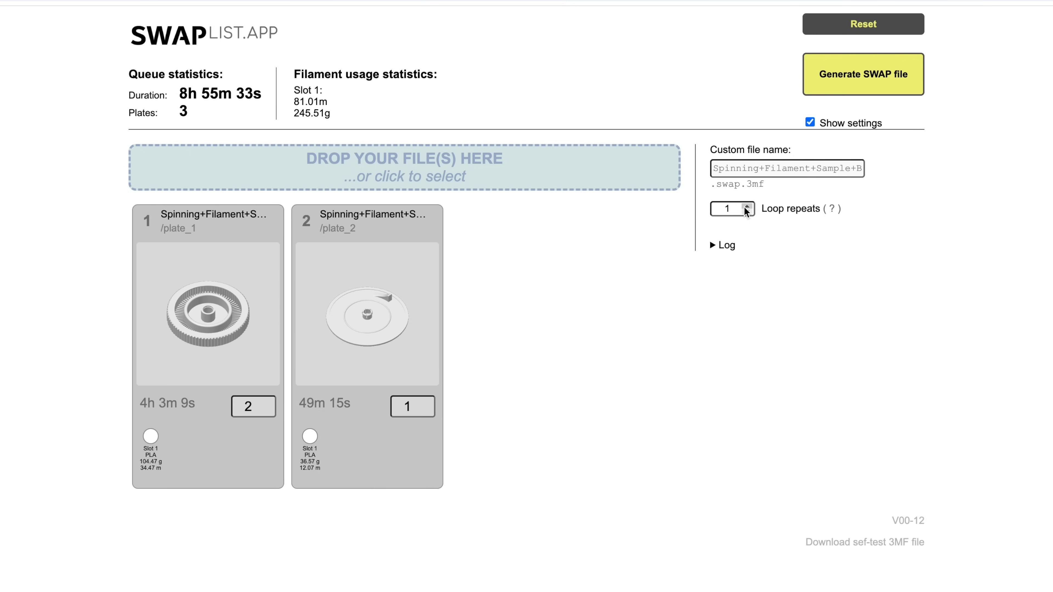
pyautogui.click(750, 205)
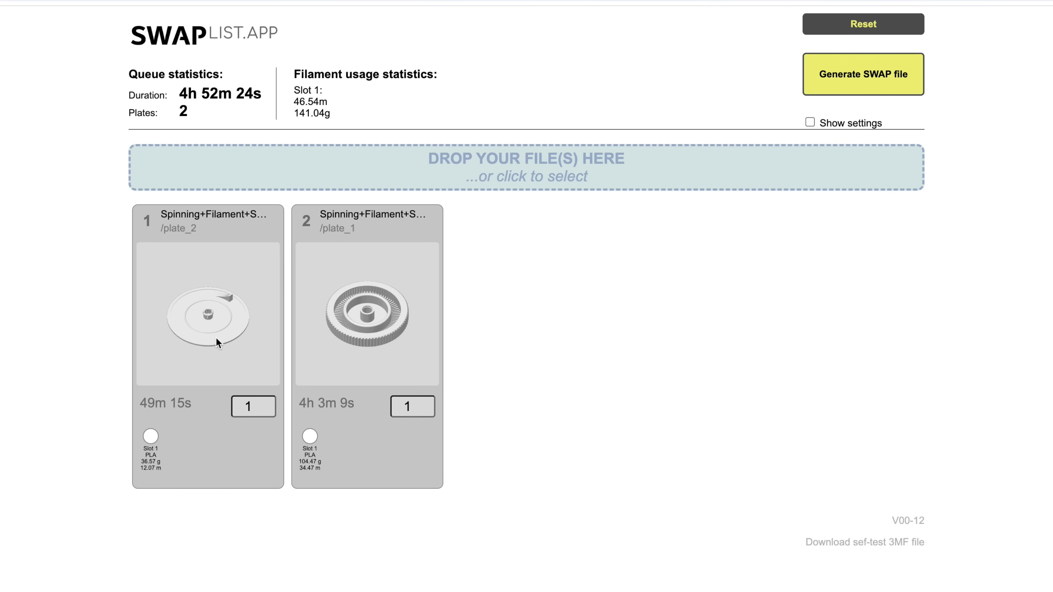
pyautogui.moveTo(386, 348)
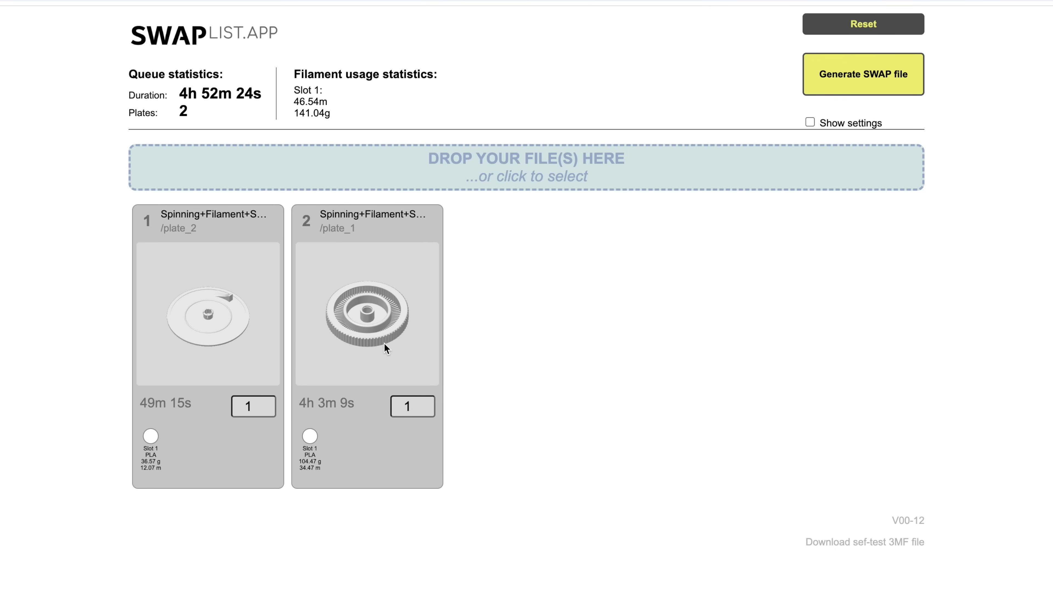
pyautogui.moveTo(863, 75)
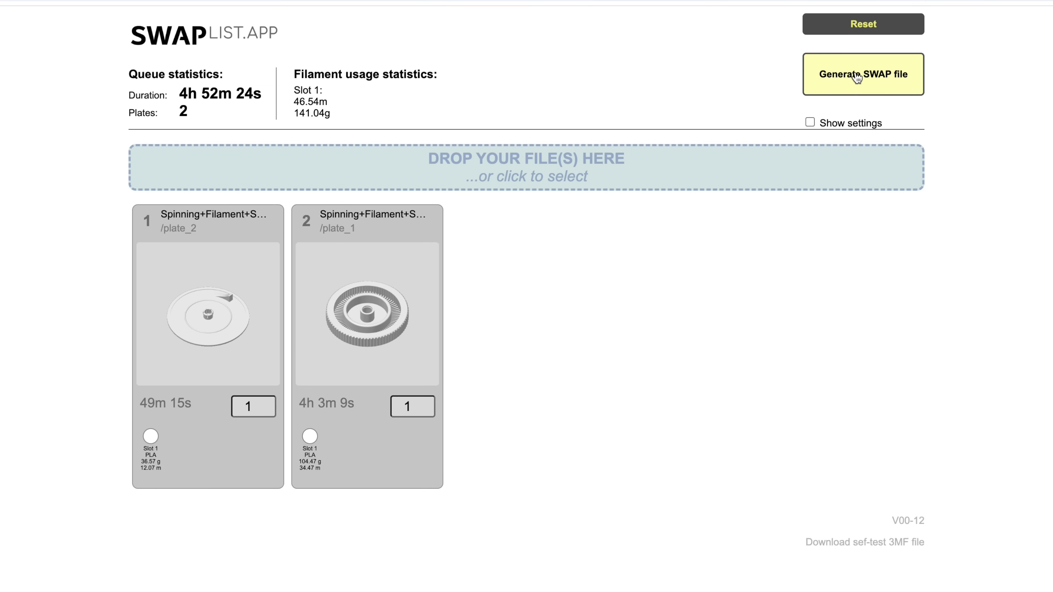
pyautogui.click(863, 74)
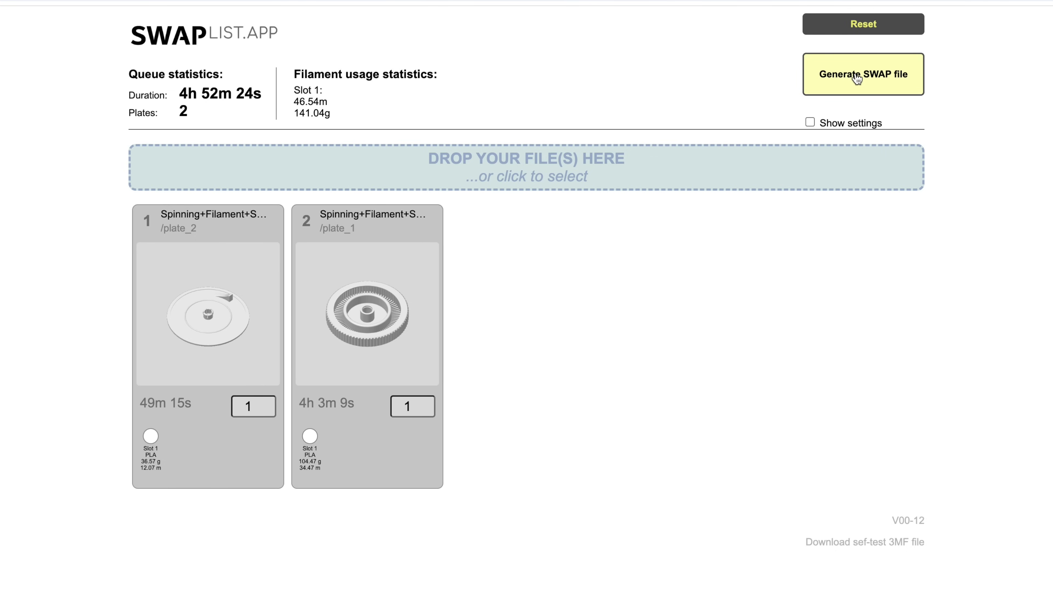
pyautogui.click(863, 74)
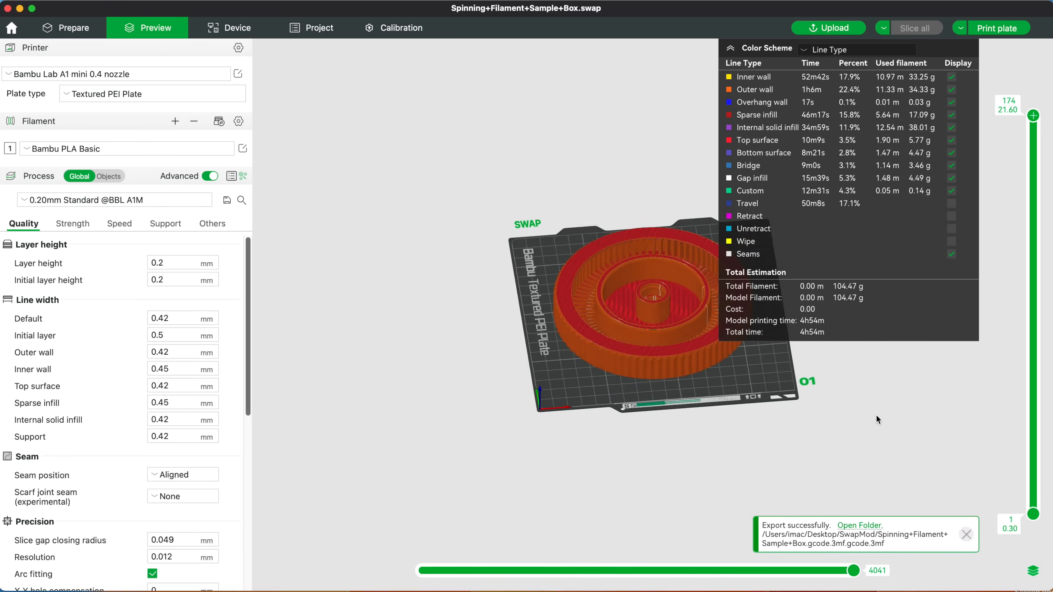
# Step: Collapse the Color Scheme legend and drag the layer slider to an intermediate layer
pyautogui.click(731, 47)
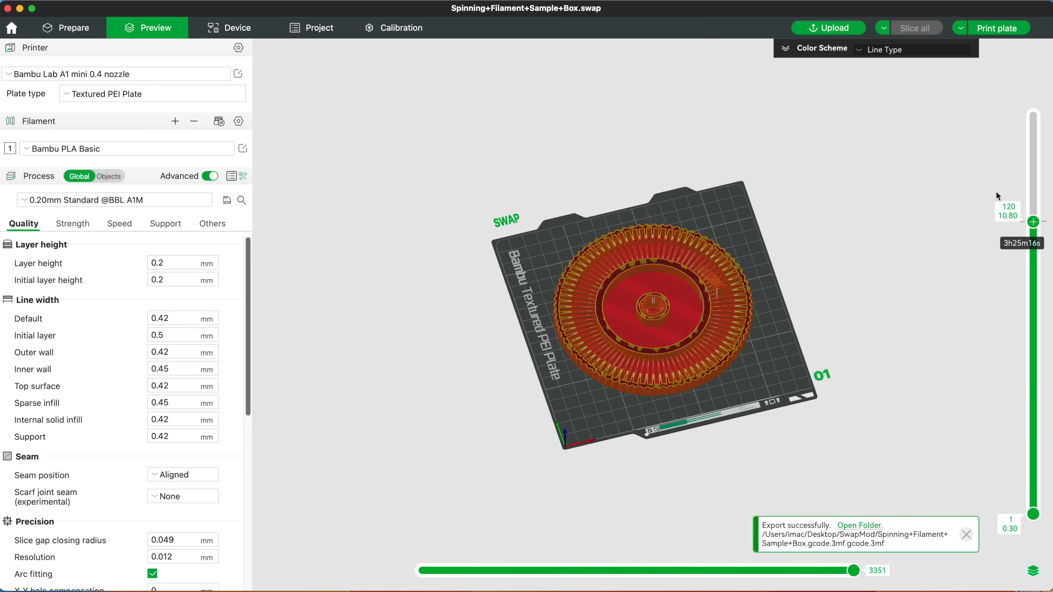
pyautogui.click(67, 28)
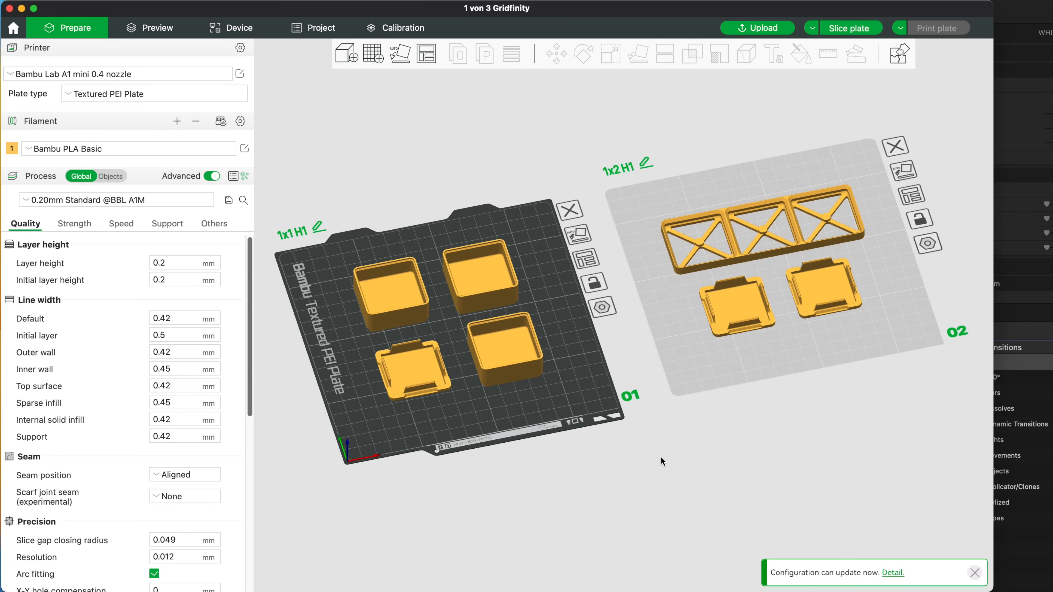
pyautogui.moveTo(549, 325)
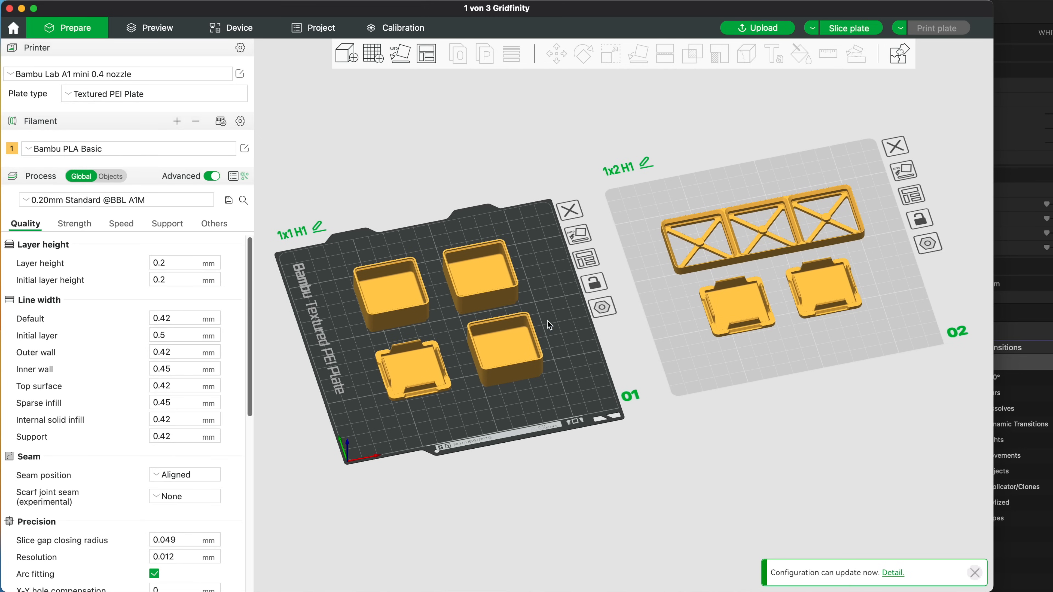
pyautogui.moveTo(819, 283)
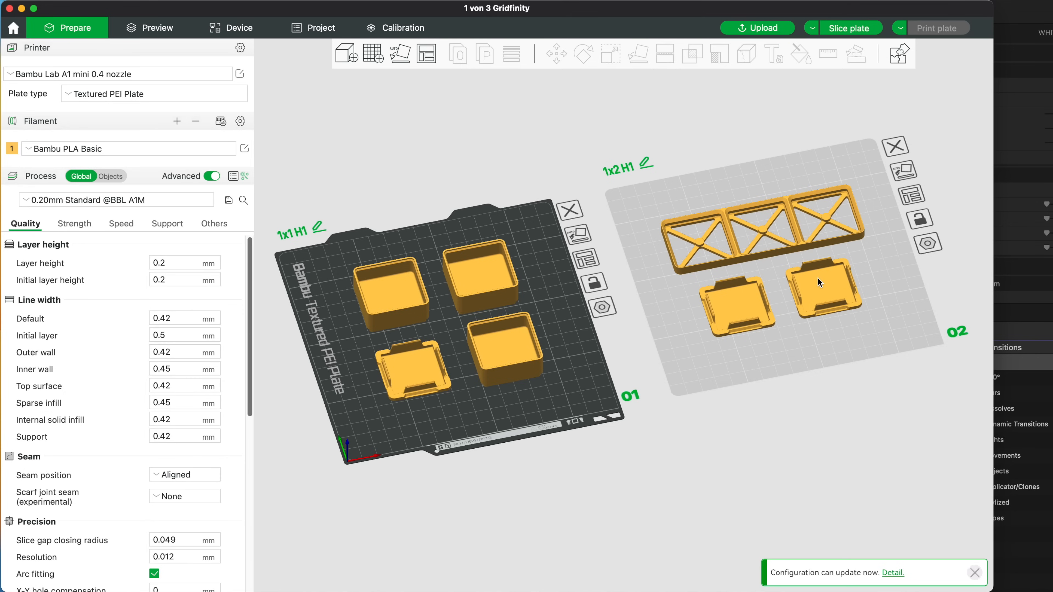
# Step: Choose Slice all from the Slice plate dropdown to slice both Gridfinity plates
pyautogui.click(812, 28)
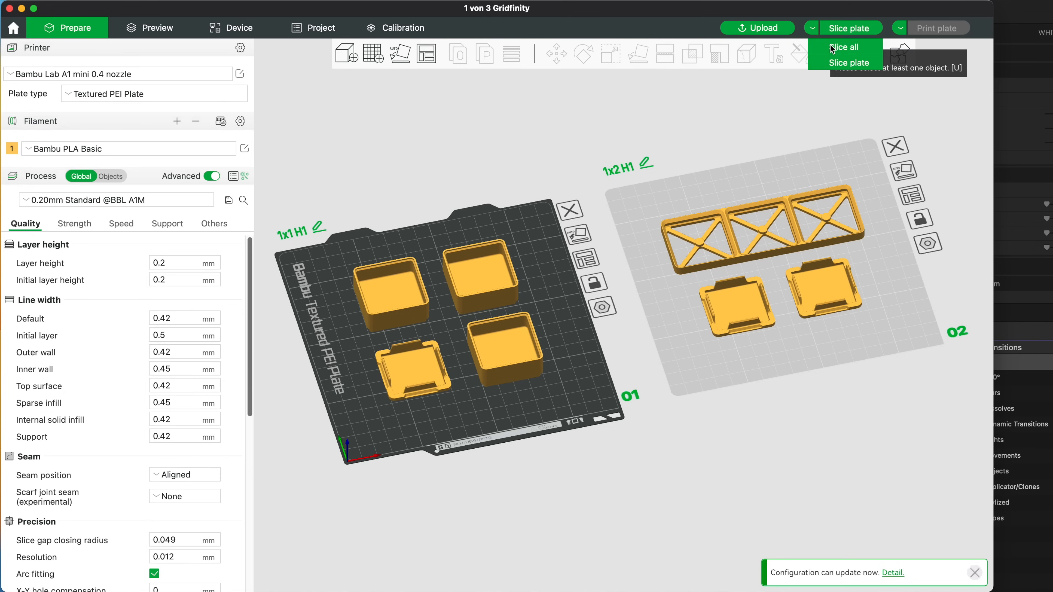
pyautogui.click(844, 47)
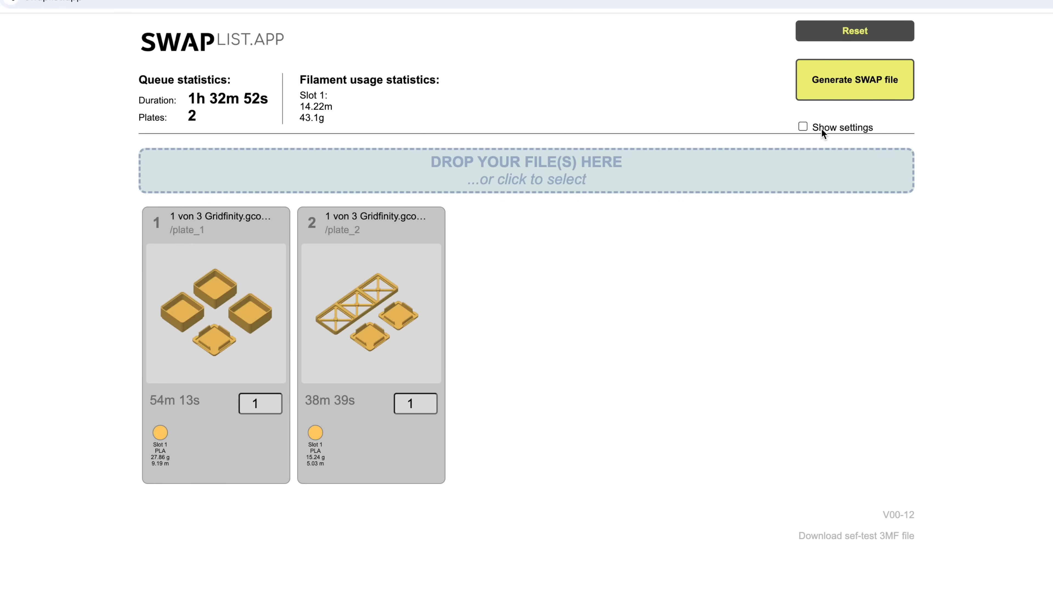
# Step: Show settings, set Loop repeats to 2, and generate the looped Gridfinity SWAP file
pyautogui.click(802, 127)
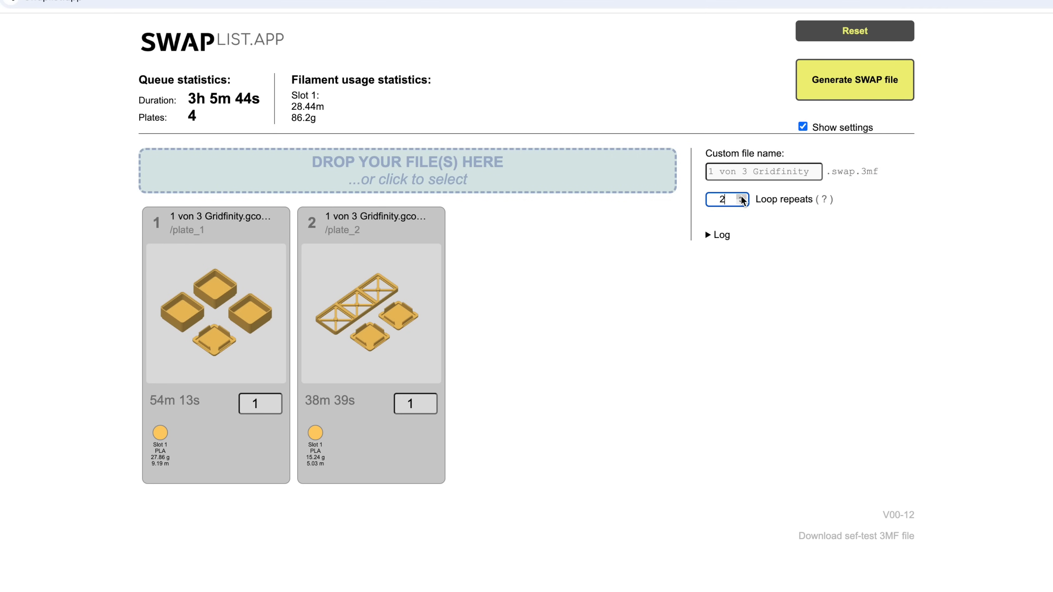
pyautogui.click(854, 79)
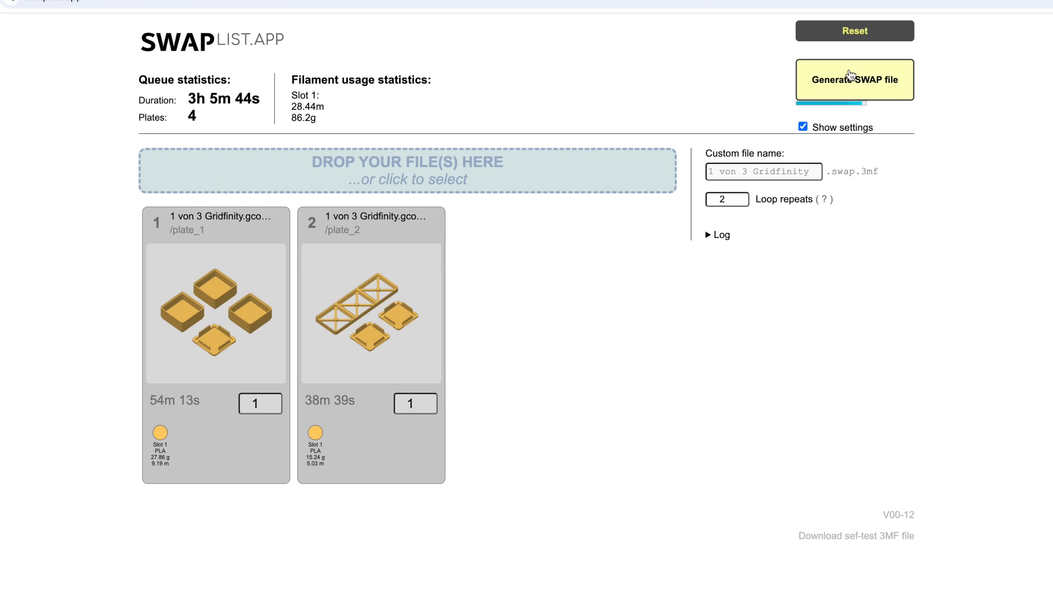
pyautogui.click(854, 79)
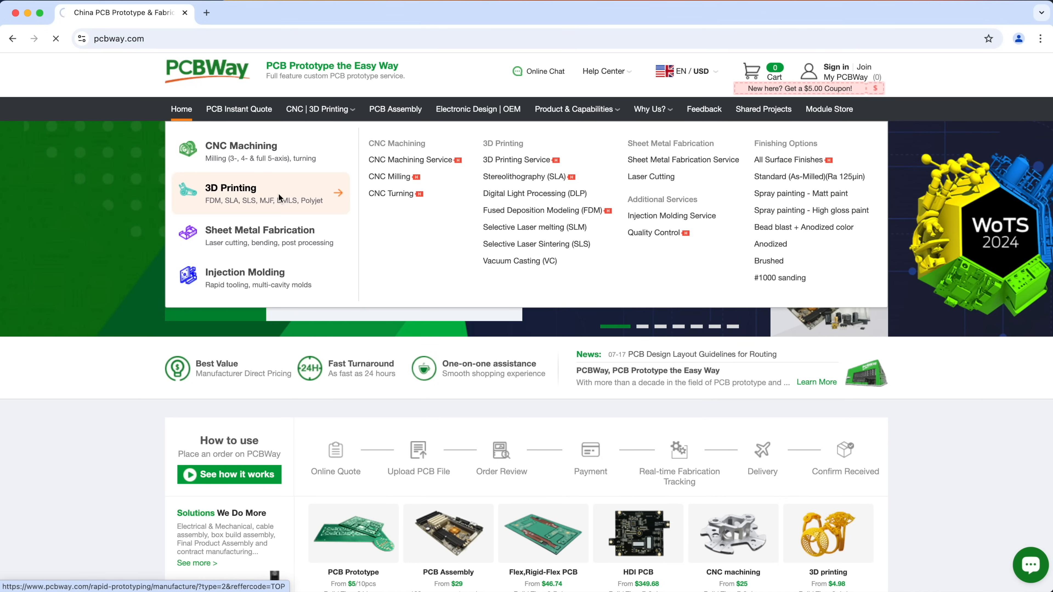
# Step: Get a PCBWay resin print quote for deathtrooper.stl in standard white resin with SLA
pyautogui.click(230, 188)
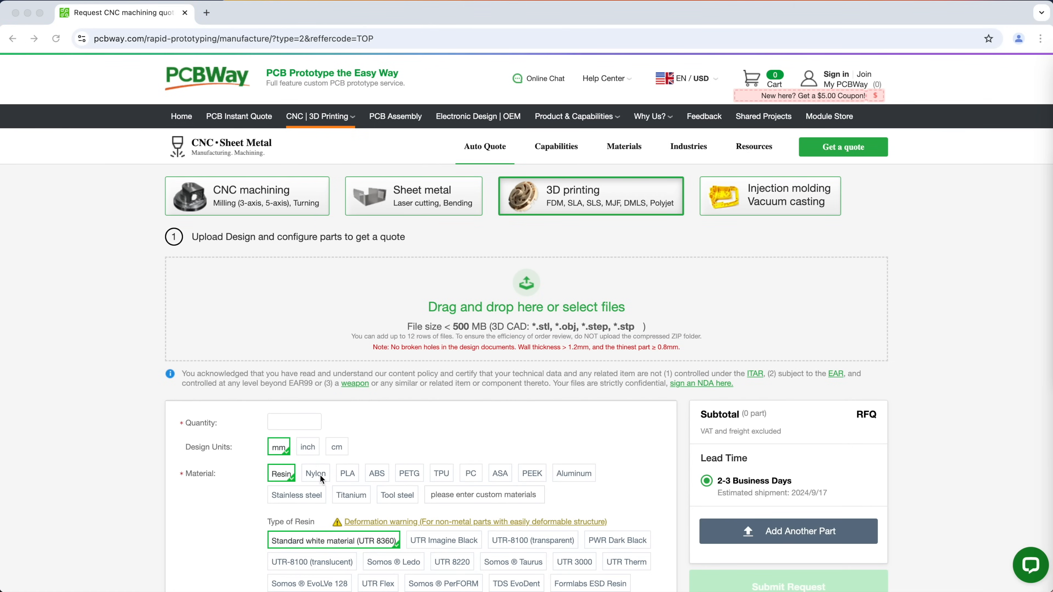
pyautogui.moveTo(503, 483)
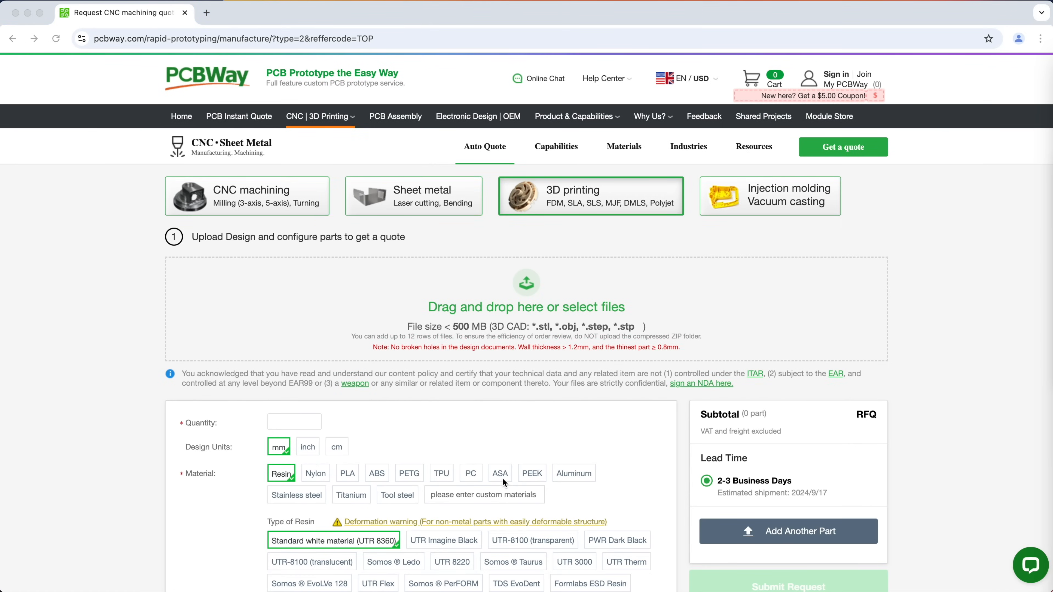
pyautogui.moveTo(358, 502)
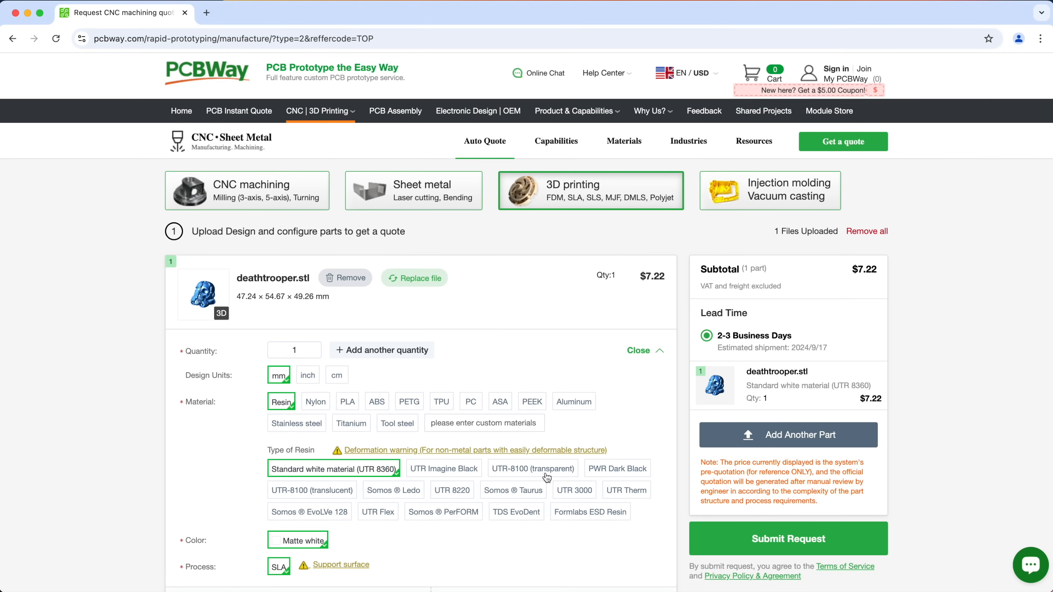
pyautogui.click(533, 467)
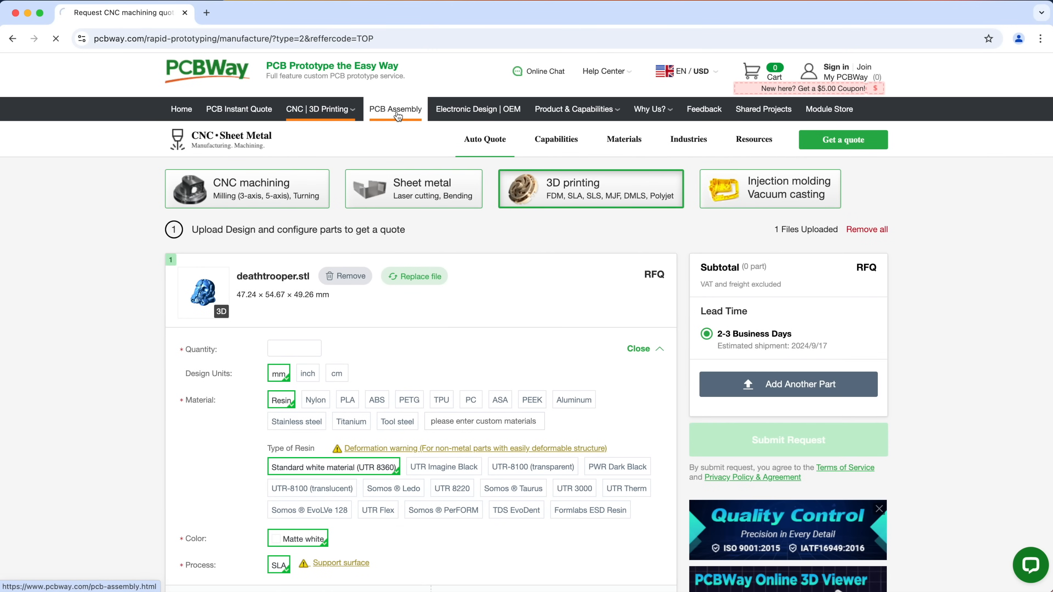
# Step: Browse the PCB assembly quote form and design contest announcement, then return to the PCBWay homepage
pyautogui.click(396, 109)
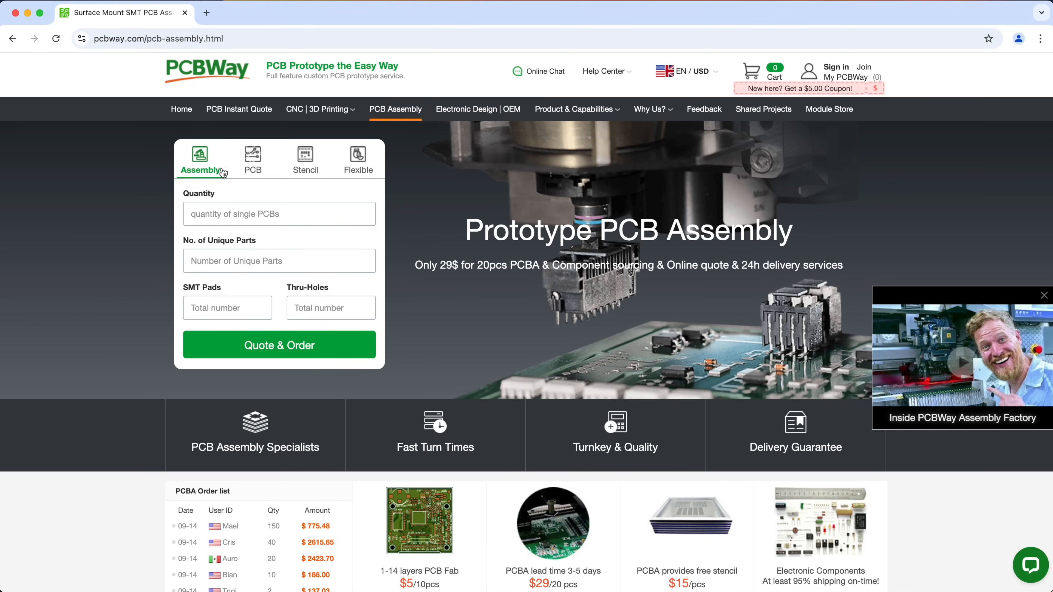
pyautogui.click(305, 159)
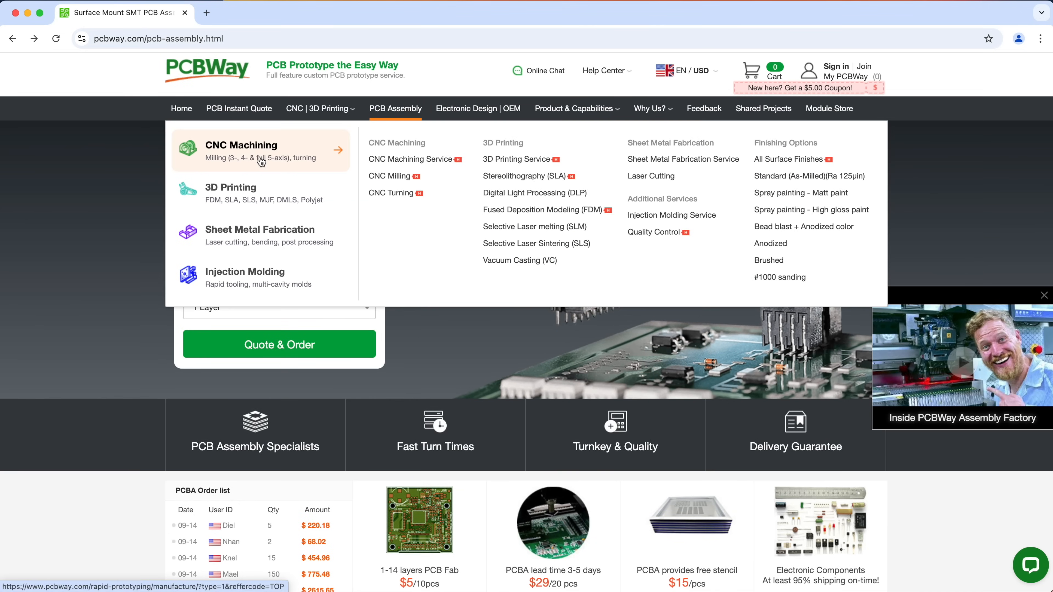
pyautogui.moveTo(260, 277)
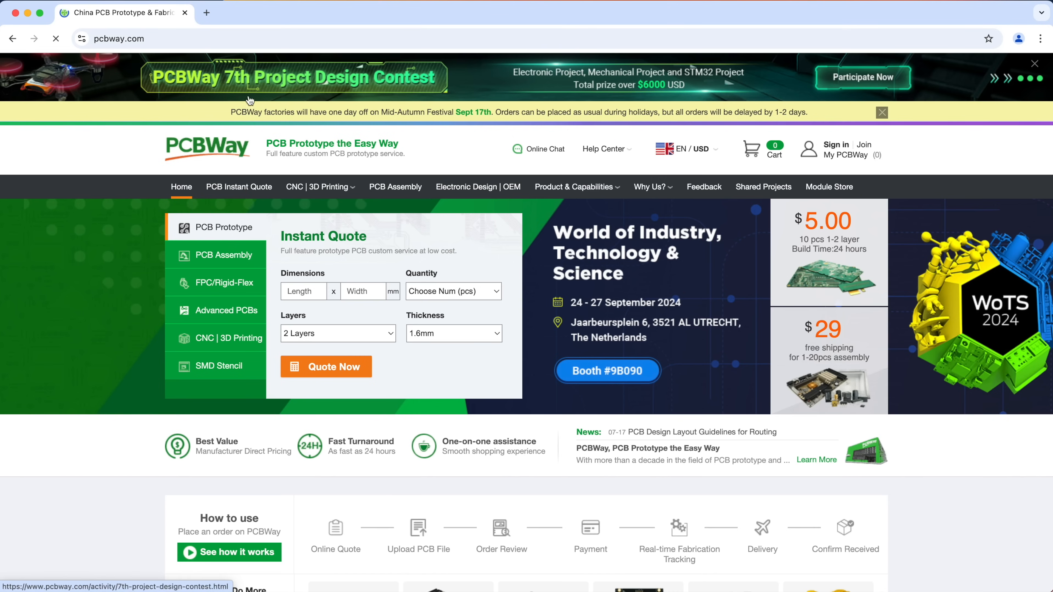
pyautogui.click(880, 111)
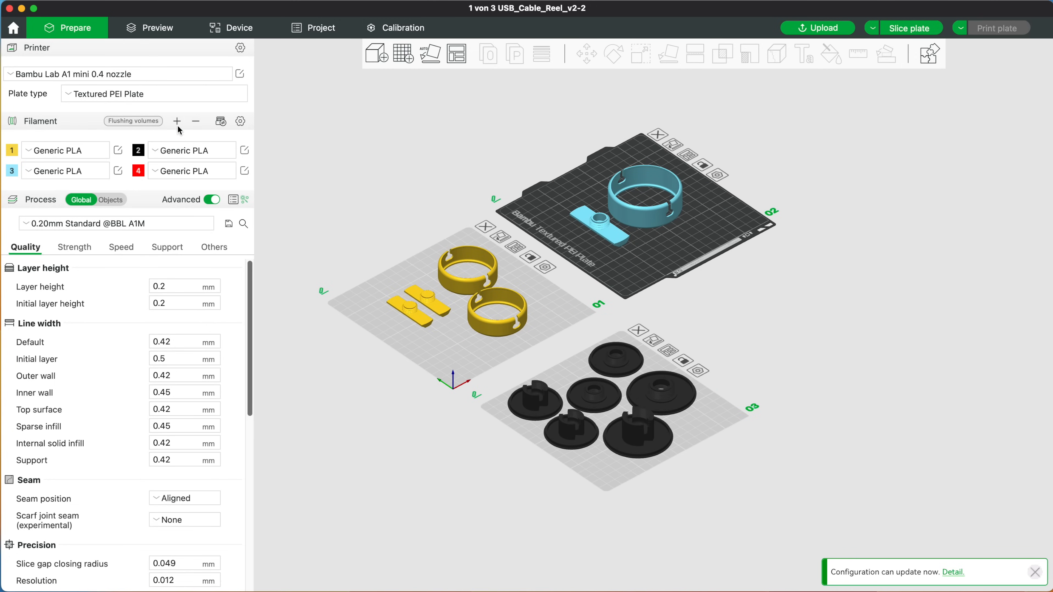
pyautogui.click(910, 27)
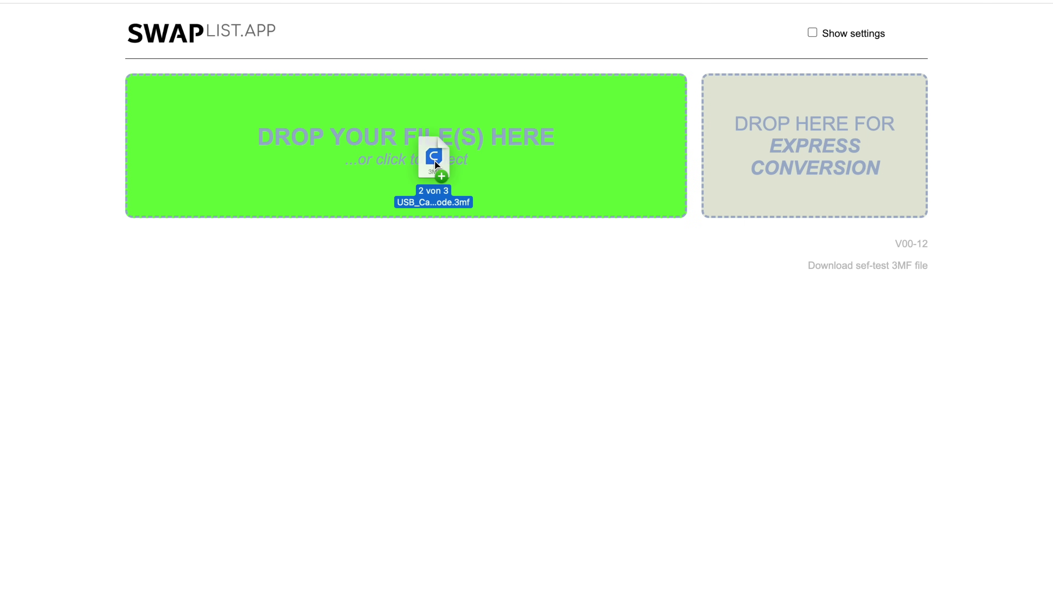
# Step: Queue the sliced USB cable reel .gcode.3mf and generate its three-plate SWAP file
pyautogui.moveTo(433, 161); pyautogui.dragTo(405, 146)
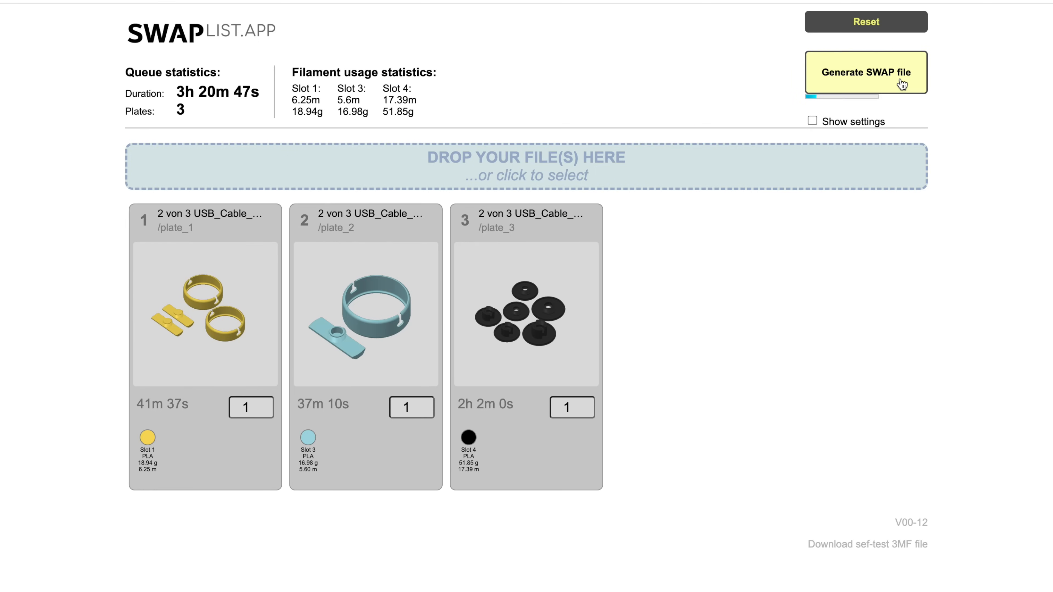
pyautogui.click(865, 73)
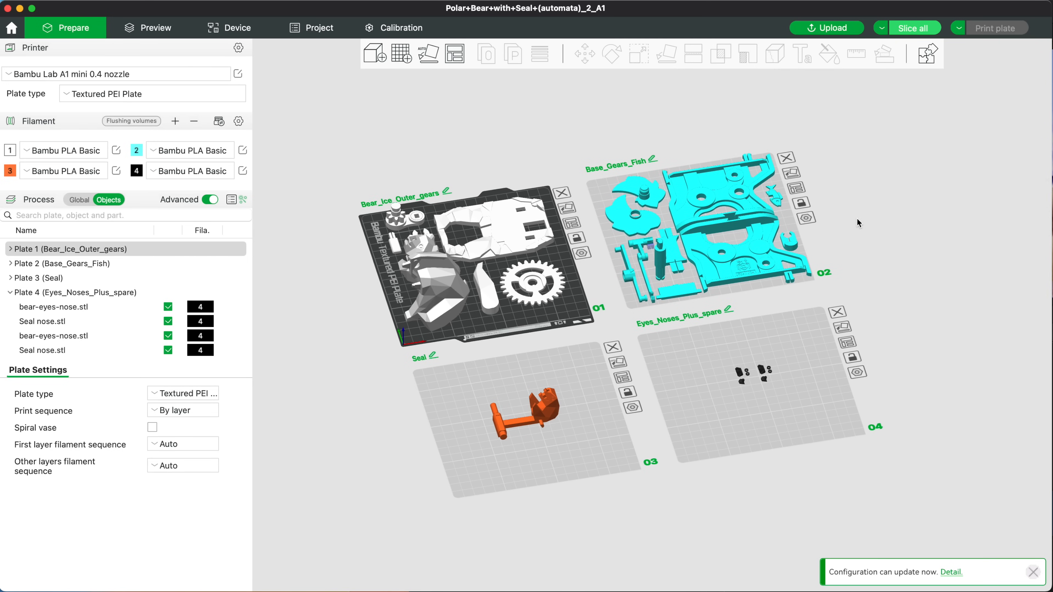
# Step: Load the Polar Bear with Seal automata project and view its four plates in Prepare
pyautogui.click(155, 28)
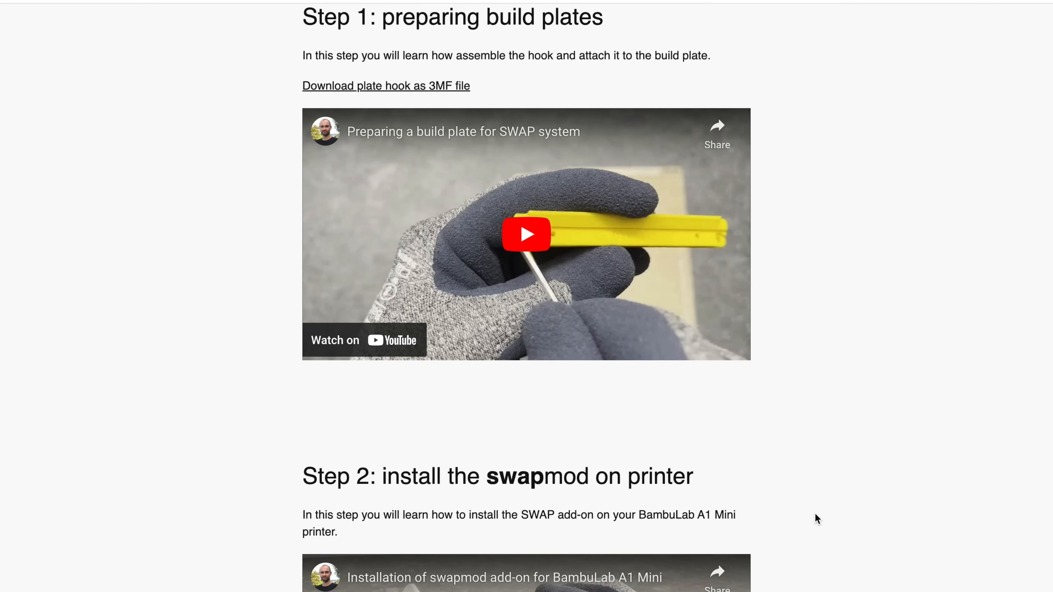
# Step: Scroll the guide past build-plate prep and swapmod installation to Step 3 self-test
pyautogui.scroll(-3)
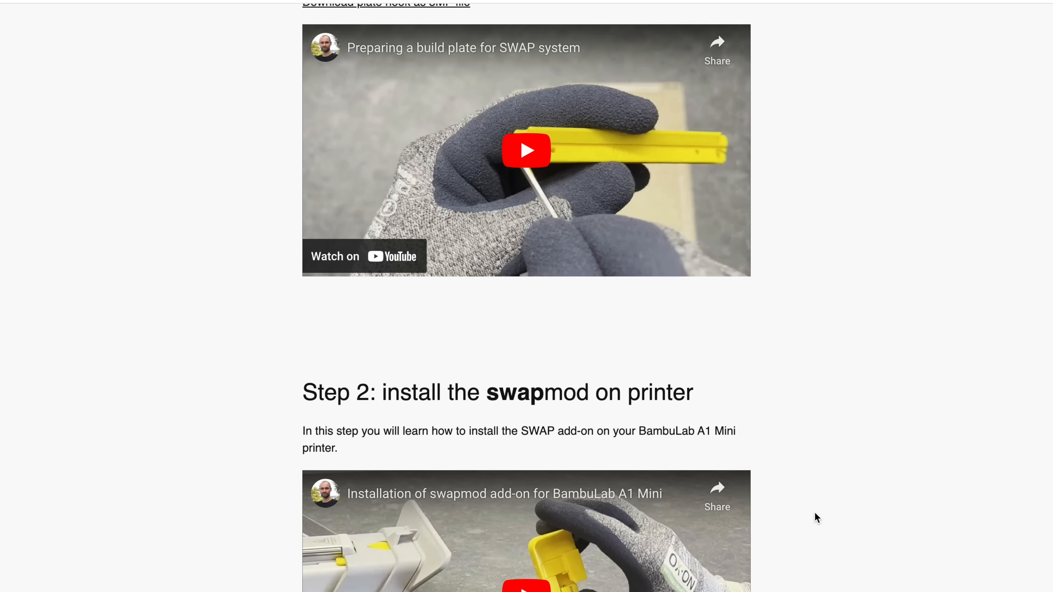
pyautogui.scroll(-3)
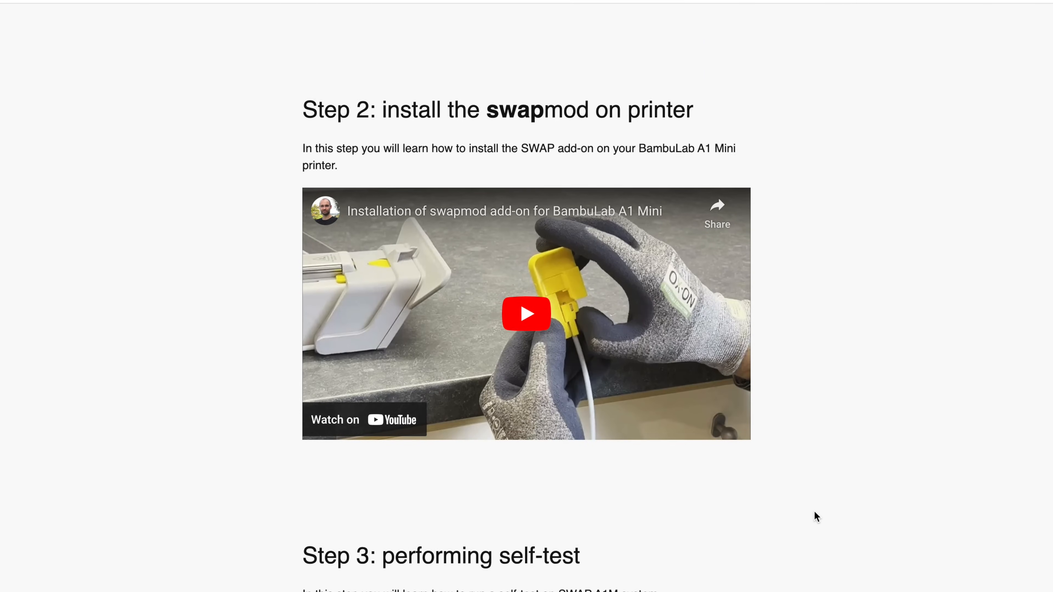
pyautogui.scroll(-3)
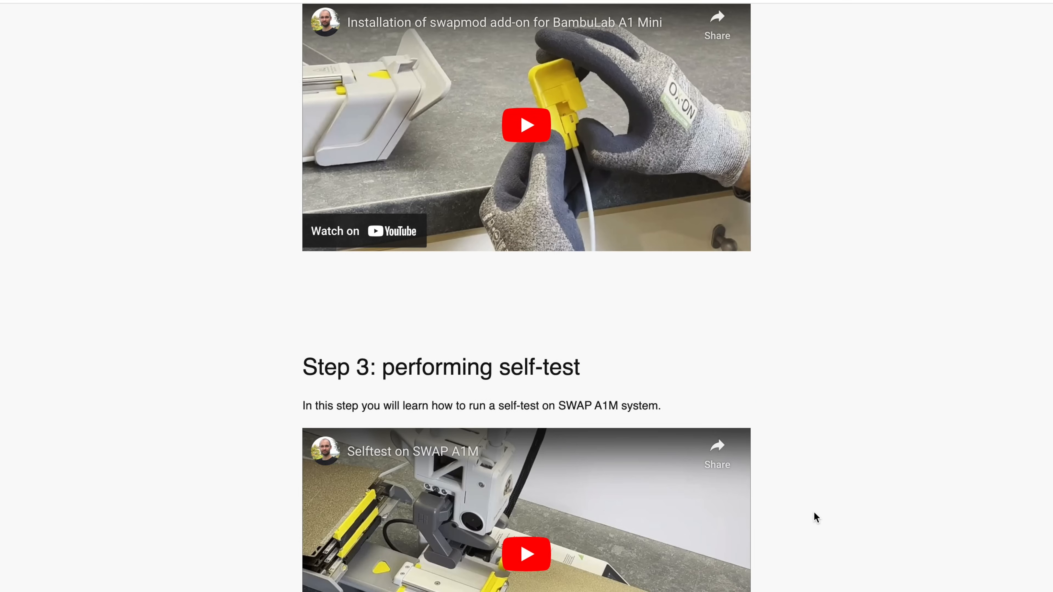